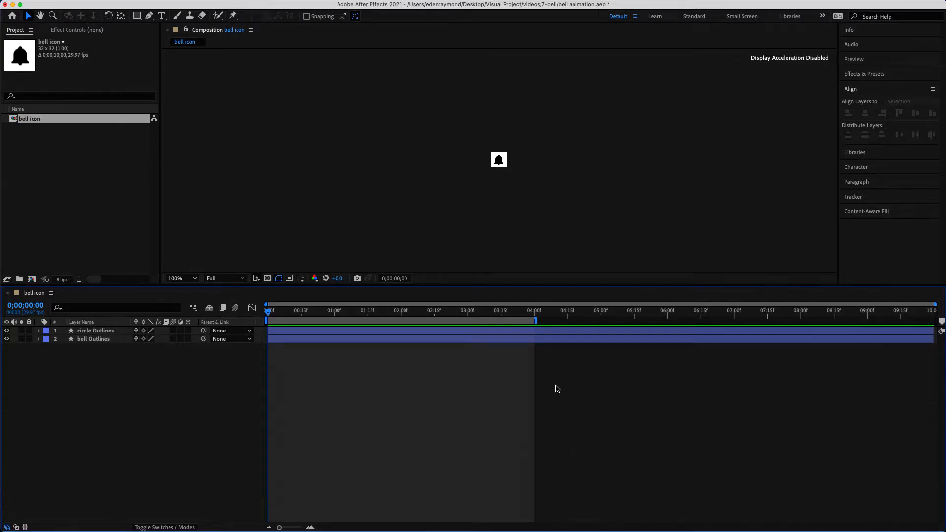
# Step: Start logging in to a LottieFiles account from the plugin panel
pyautogui.click(300, 6)
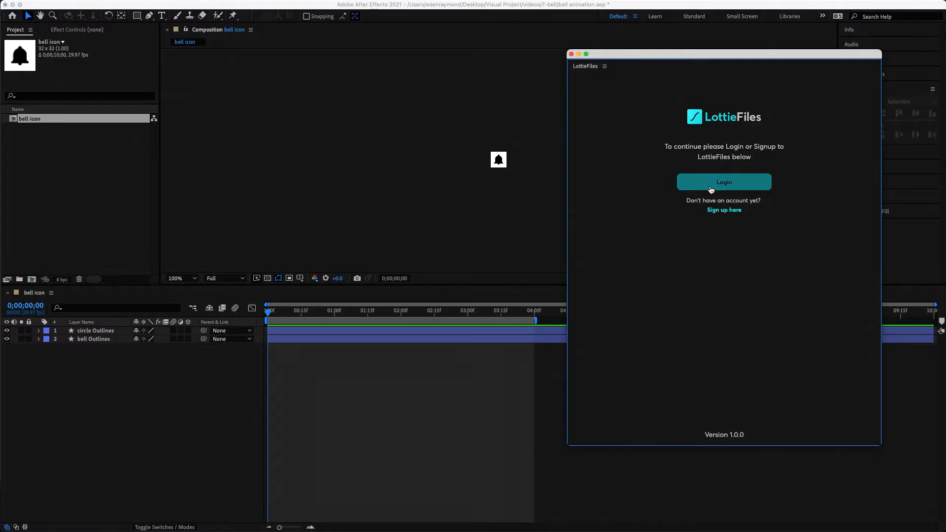
pyautogui.click(724, 181)
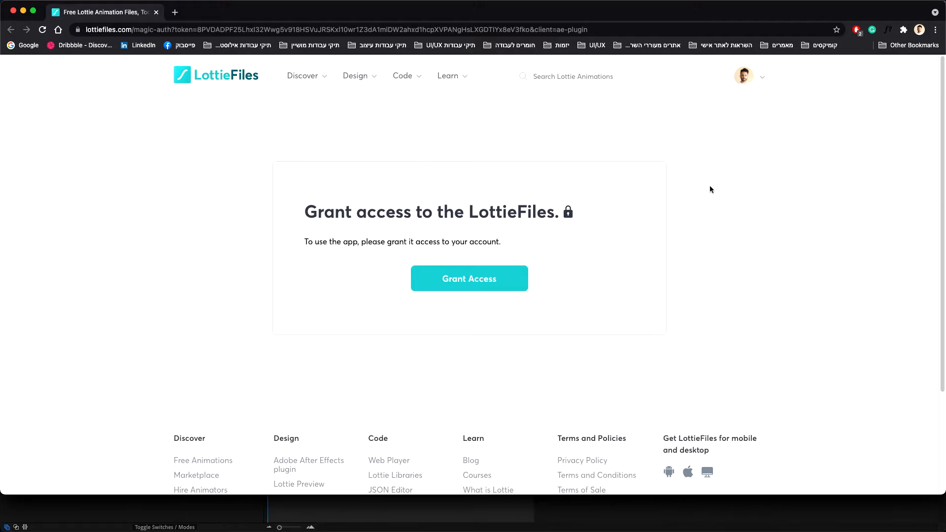
# Step: Grant the After Effects plugin access to the LottieFiles account
pyautogui.click(470, 278)
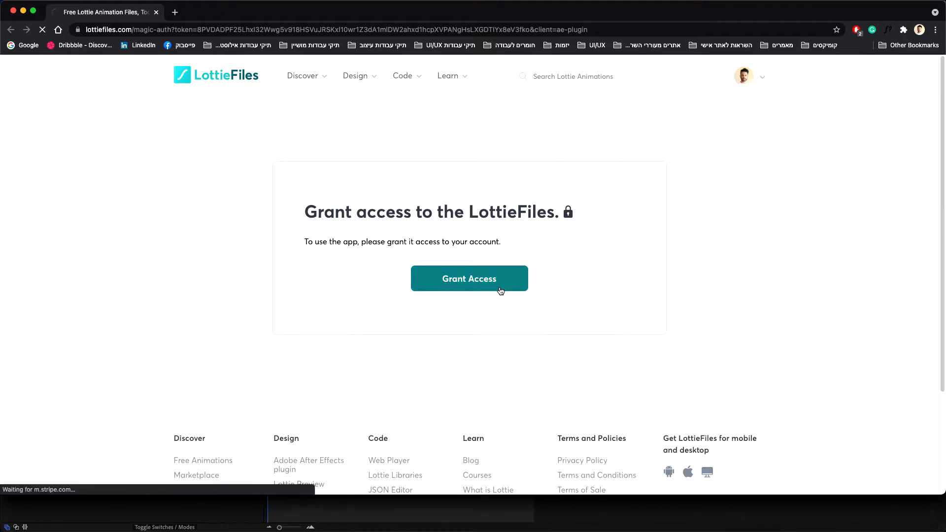
pyautogui.click(470, 278)
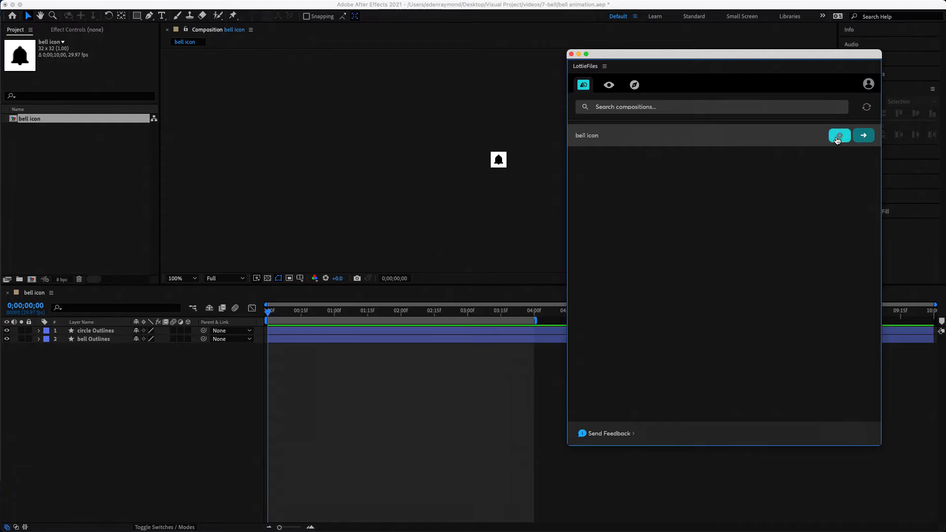
pyautogui.click(839, 135)
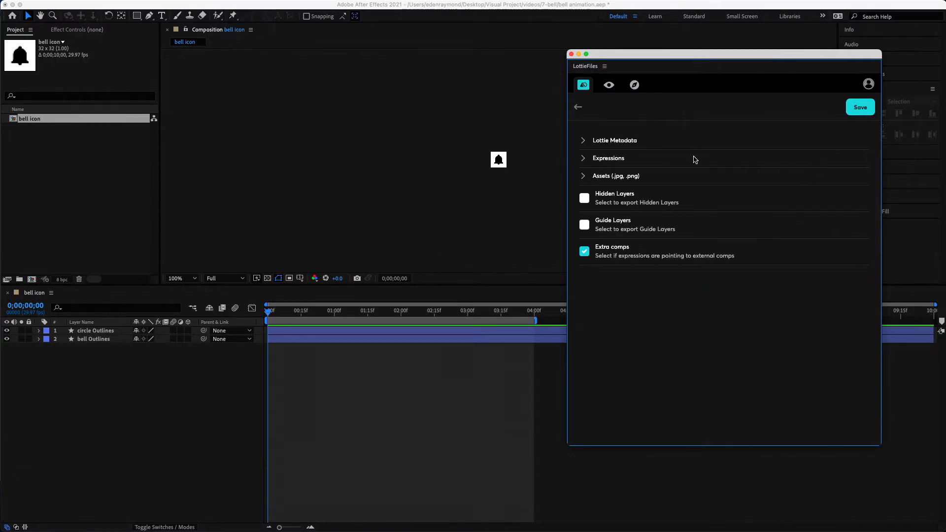
pyautogui.click(614, 140)
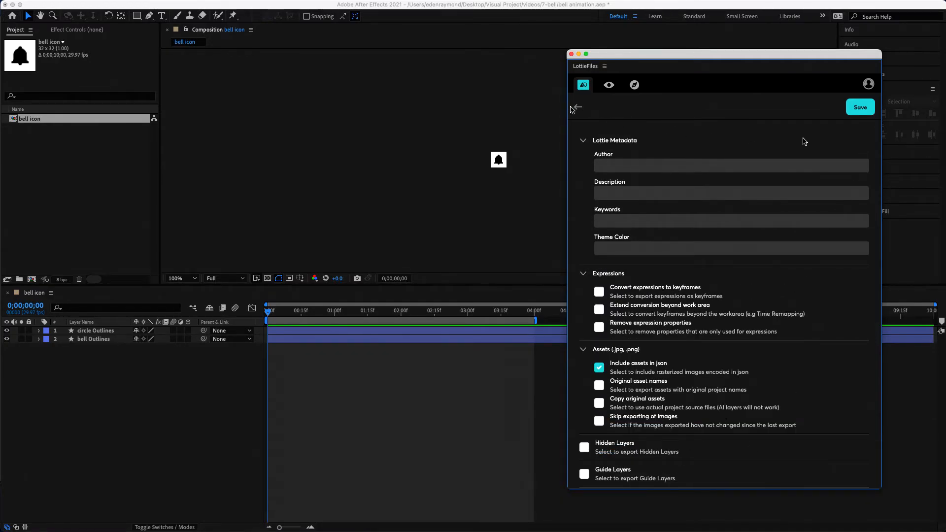
pyautogui.click(575, 107)
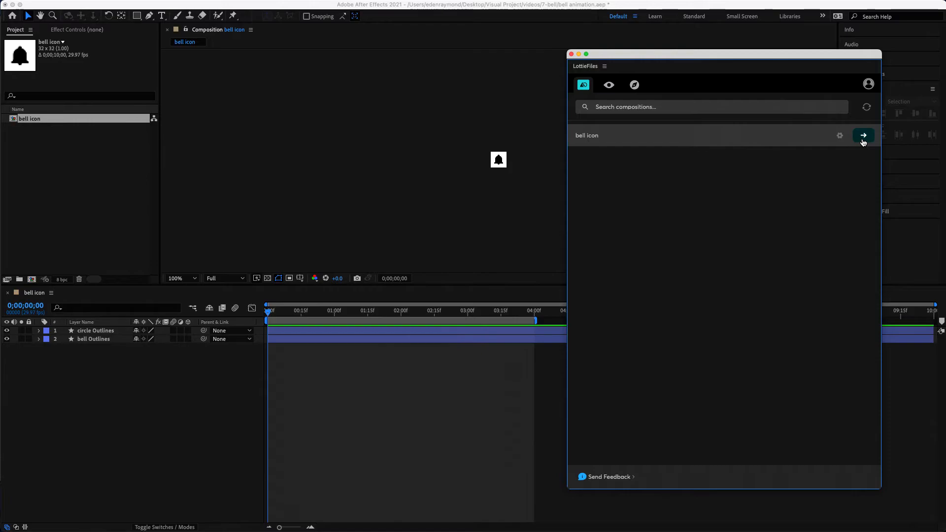
# Step: Render a Lottie preview of the bell icon and start saving it as a file
pyautogui.click(864, 135)
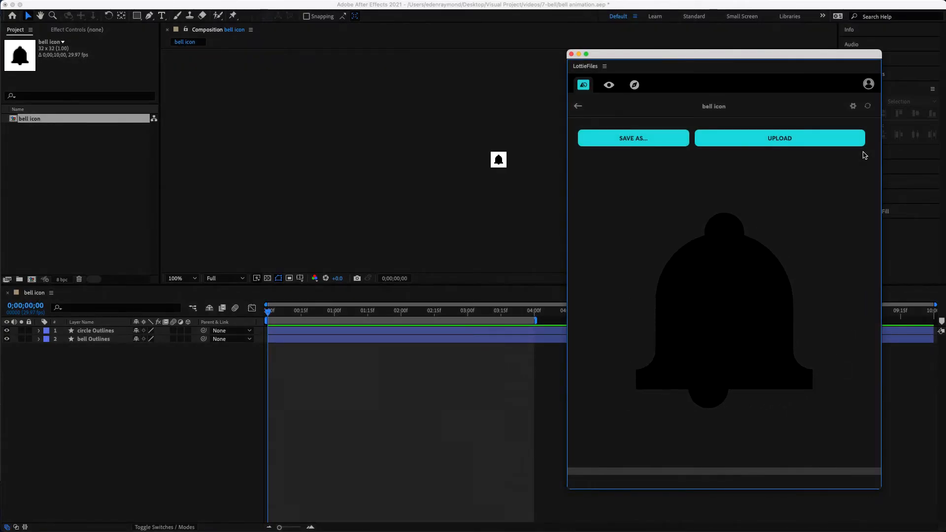
pyautogui.click(633, 138)
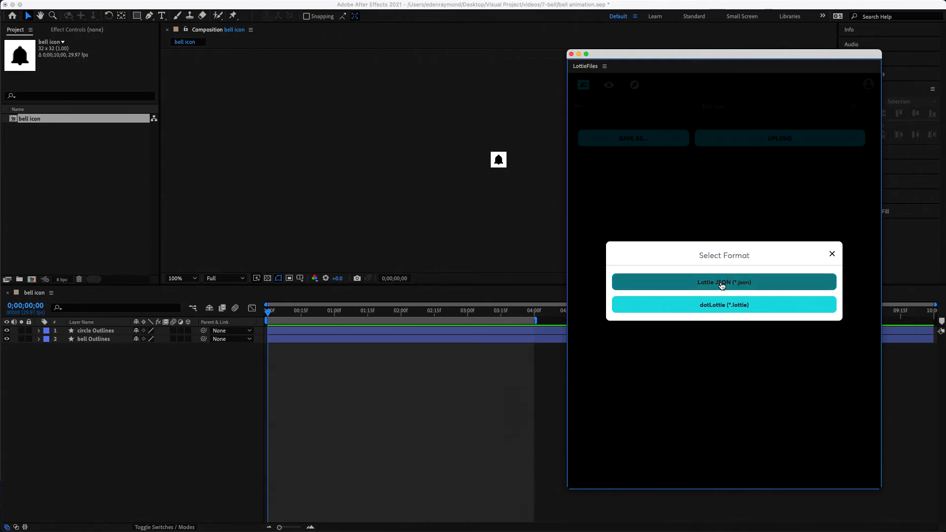
# Step: Choose Lottie JSON (*.json) as the save format for bell icon.json
pyautogui.click(723, 282)
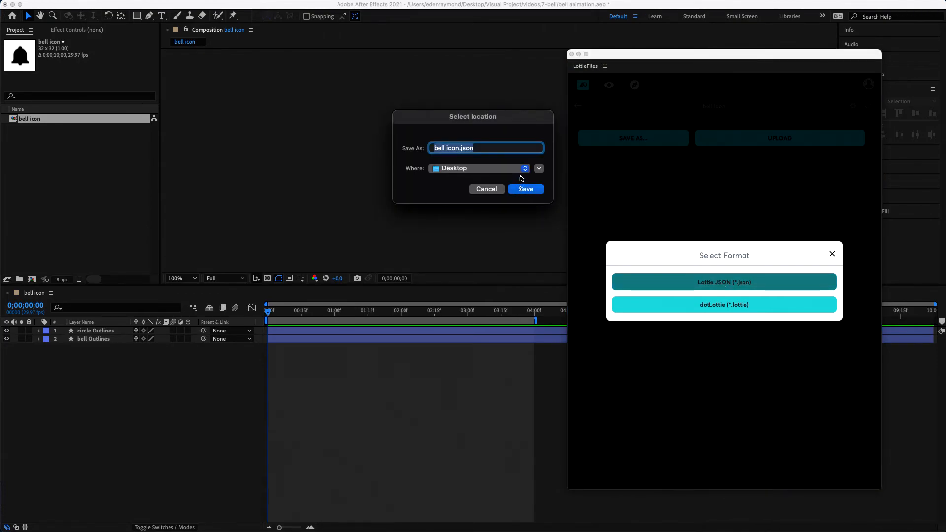